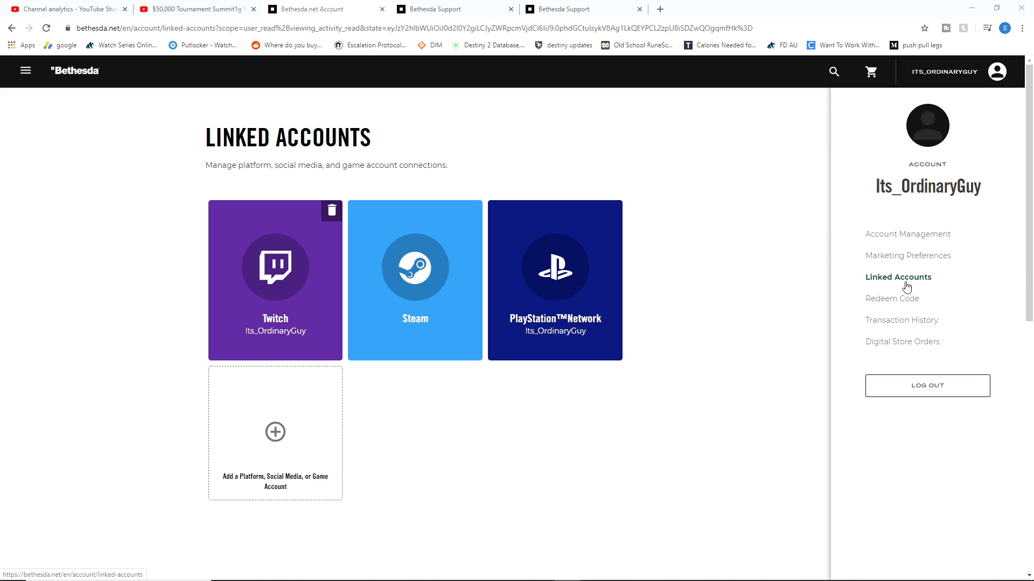
pyautogui.moveTo(301, 289)
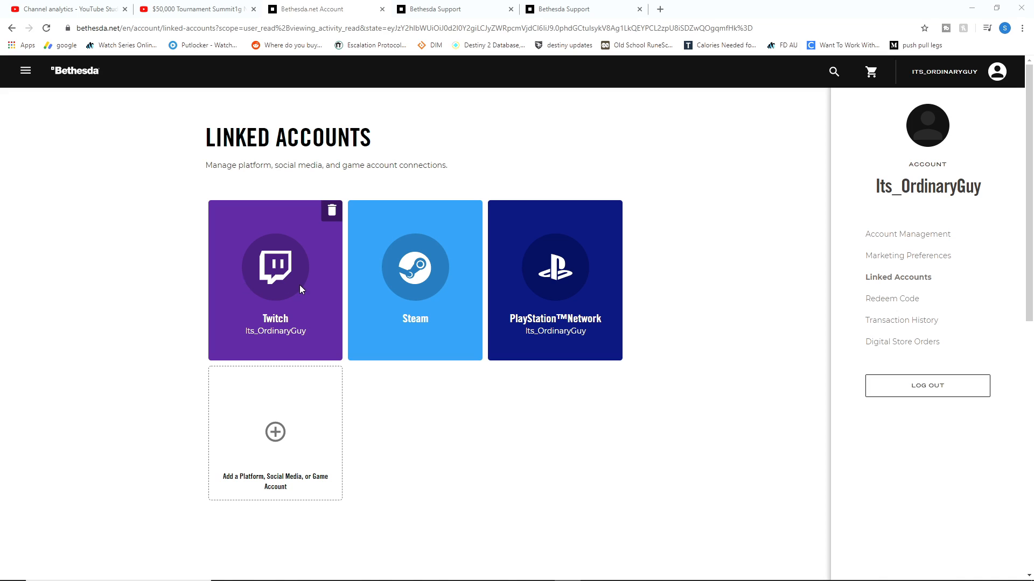
pyautogui.moveTo(521, 342)
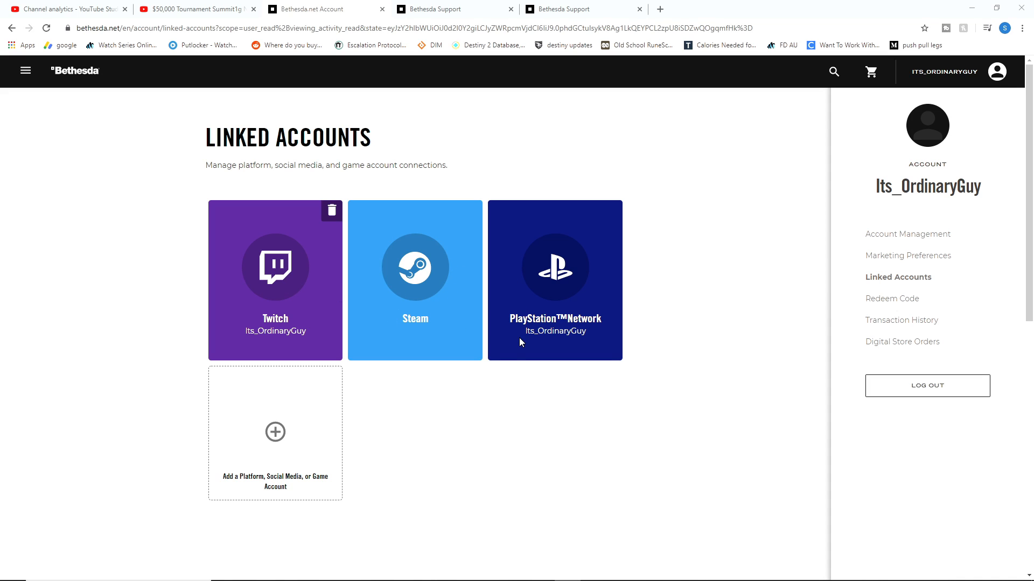
pyautogui.moveTo(511, 347)
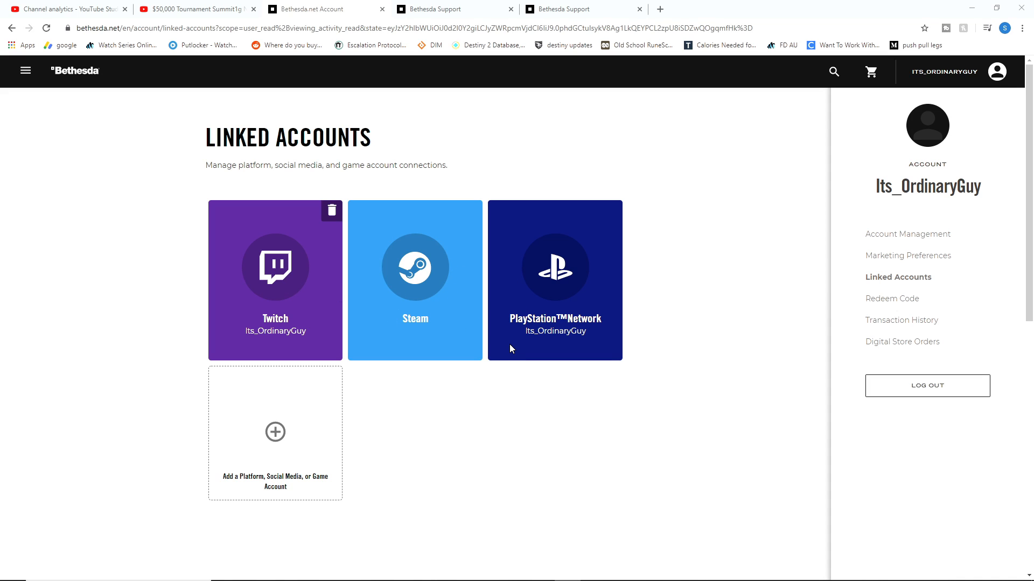
pyautogui.moveTo(403, 316)
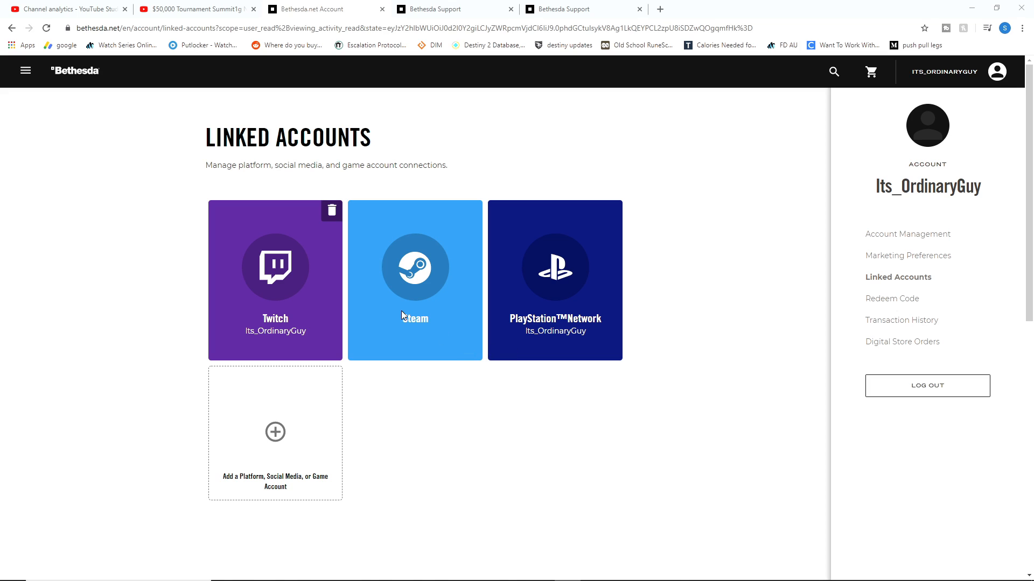
pyautogui.moveTo(306, 260)
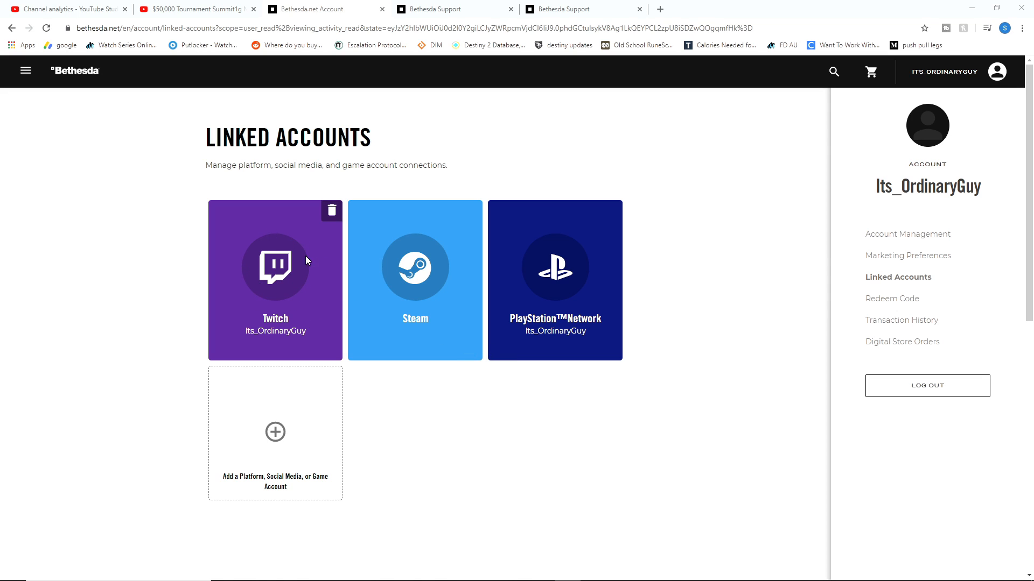
pyautogui.moveTo(331, 218)
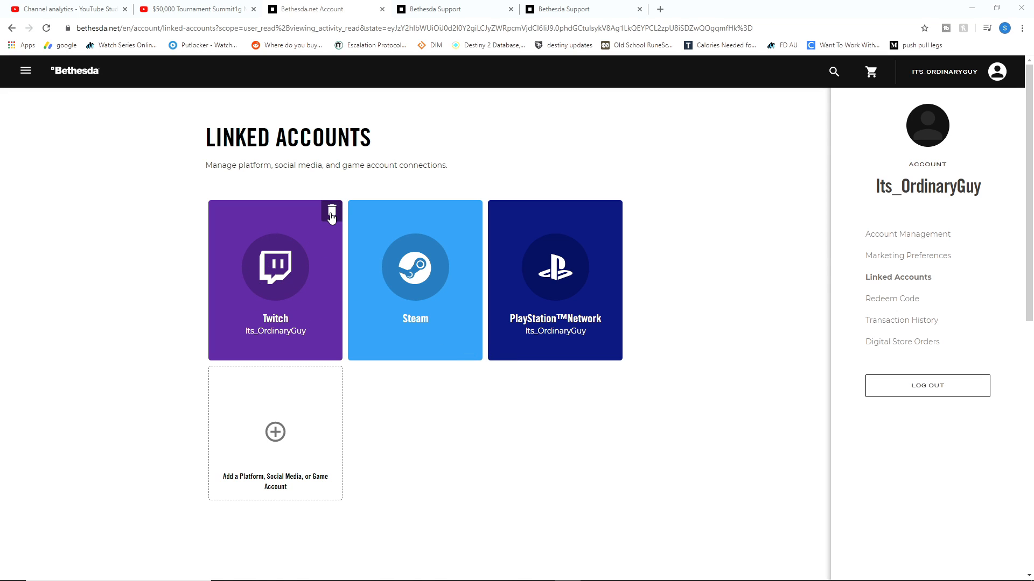
# Begin unlinking the Twitch account, then cancel the confirmation to leave it linked.
pyautogui.click(331, 211)
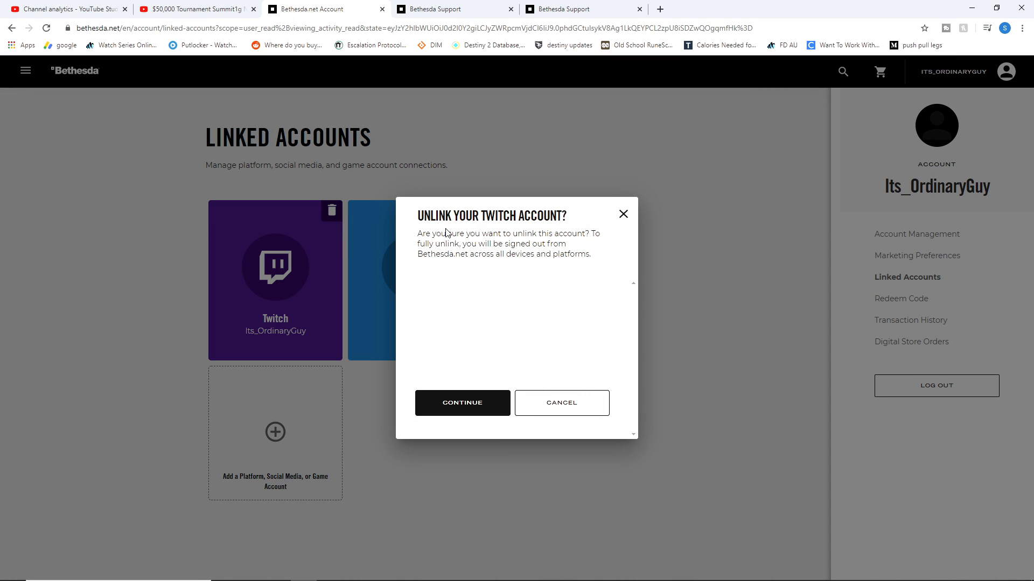
pyautogui.moveTo(524, 231)
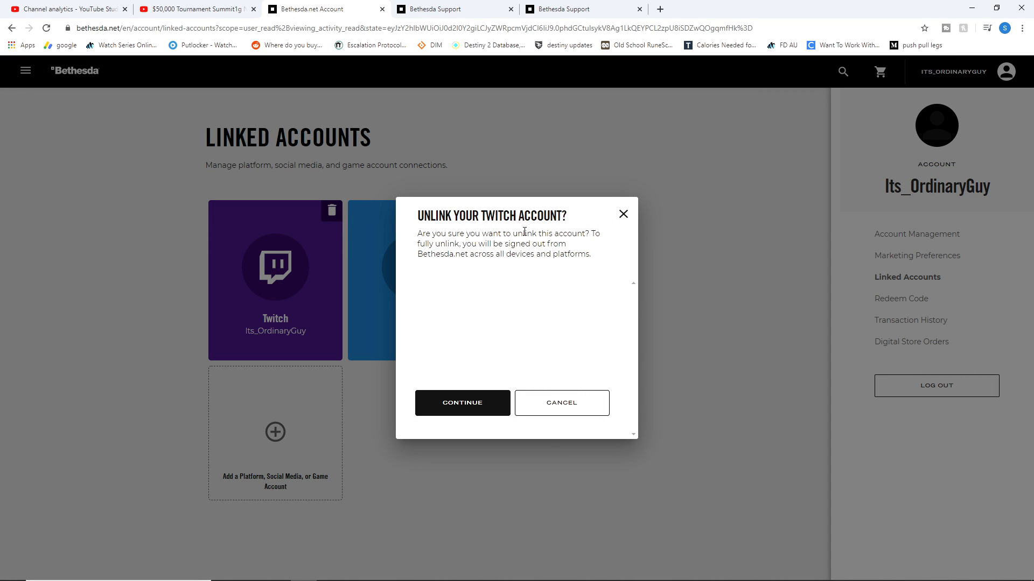
pyautogui.moveTo(487, 429)
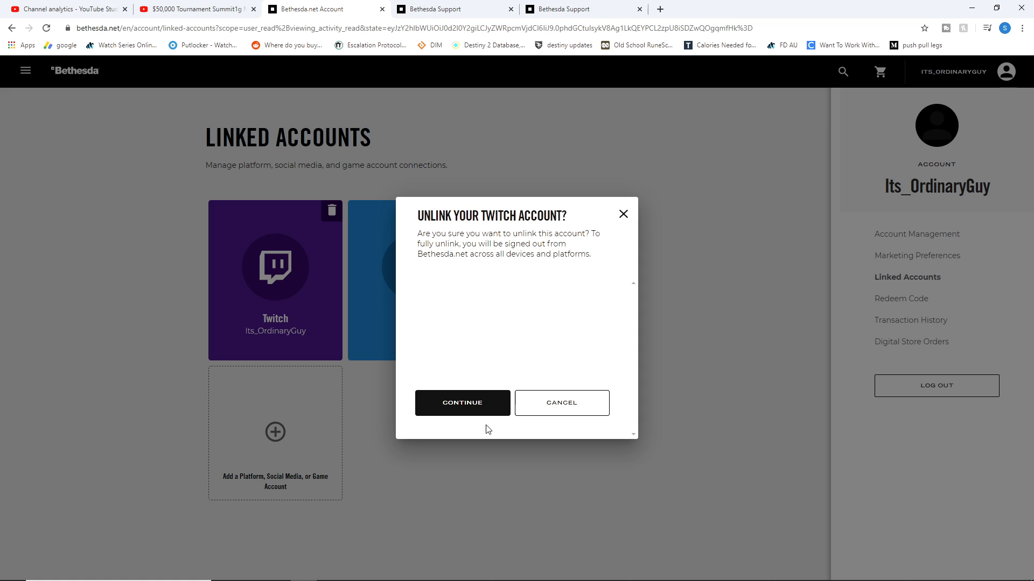
pyautogui.moveTo(623, 216)
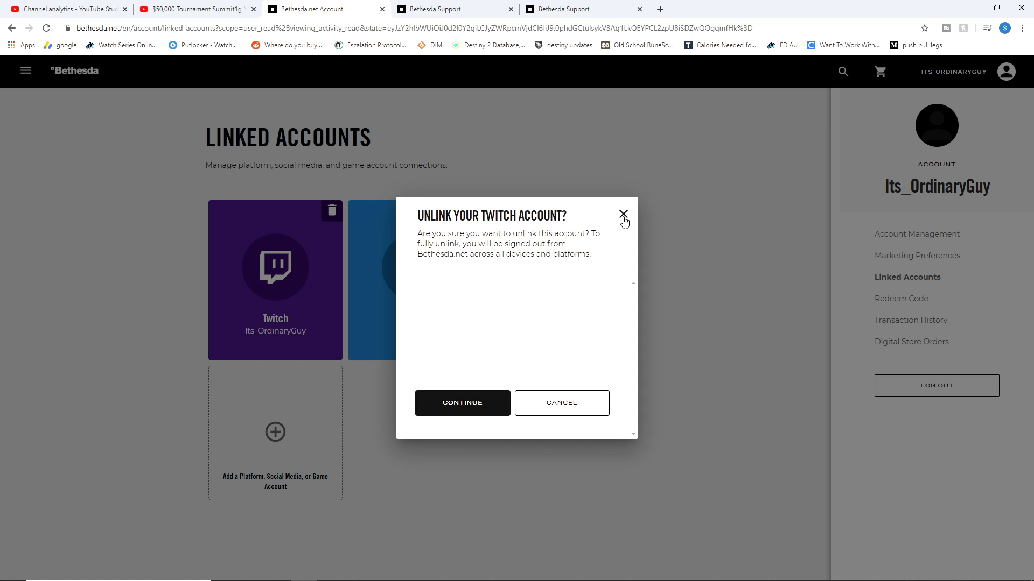
pyautogui.click(623, 216)
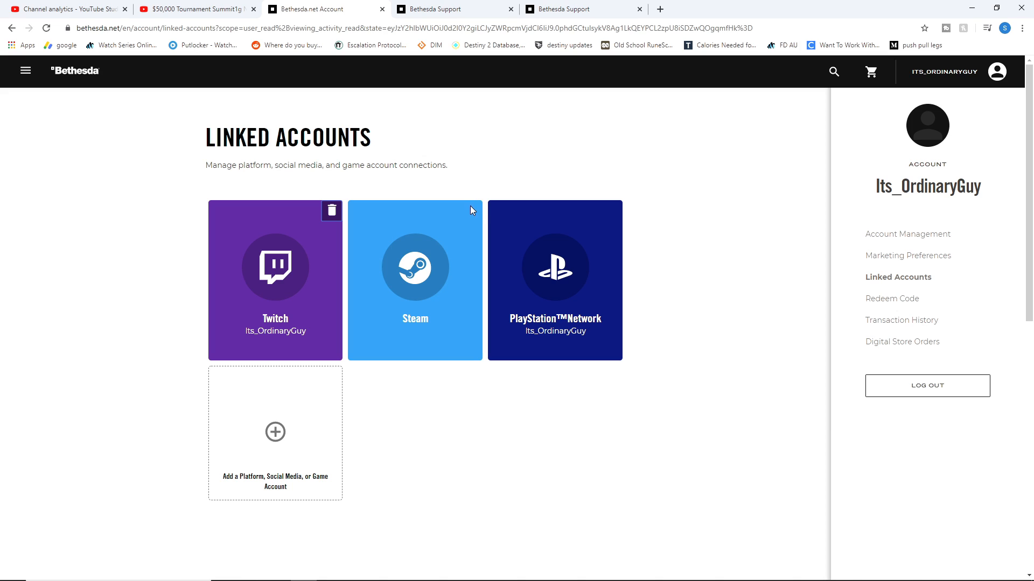
pyautogui.moveTo(477, 210)
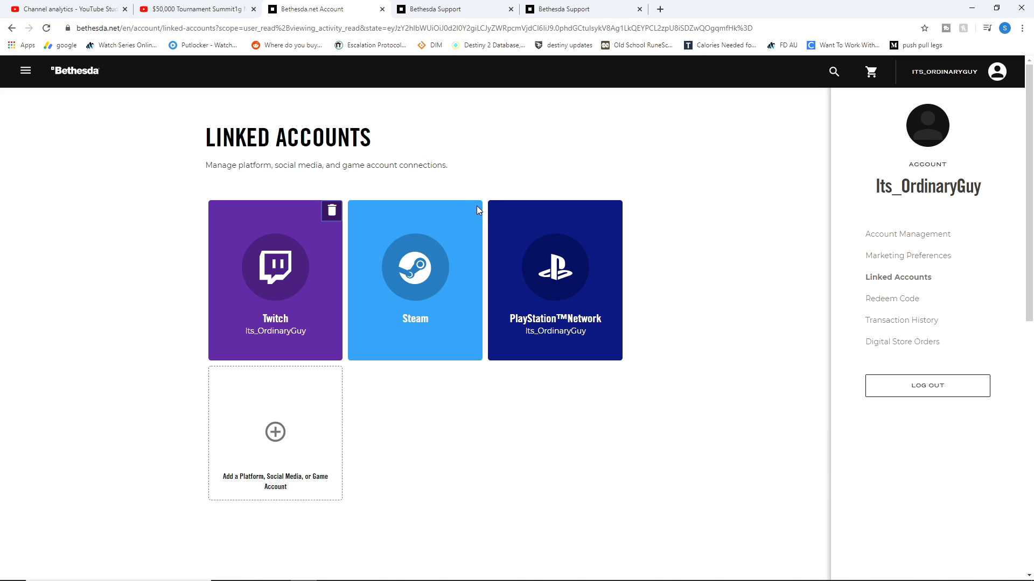
pyautogui.moveTo(610, 239)
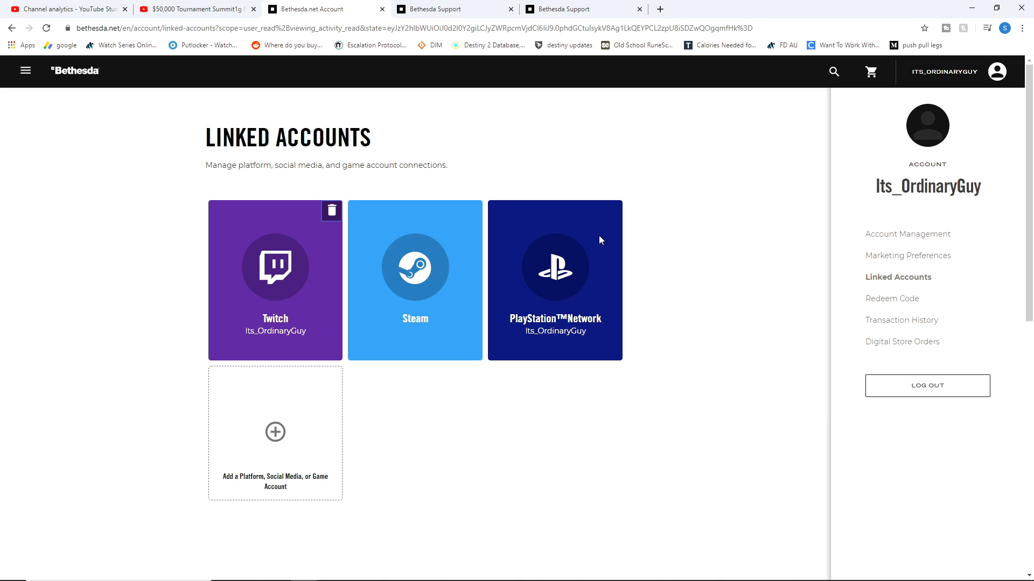
pyautogui.moveTo(628, 268)
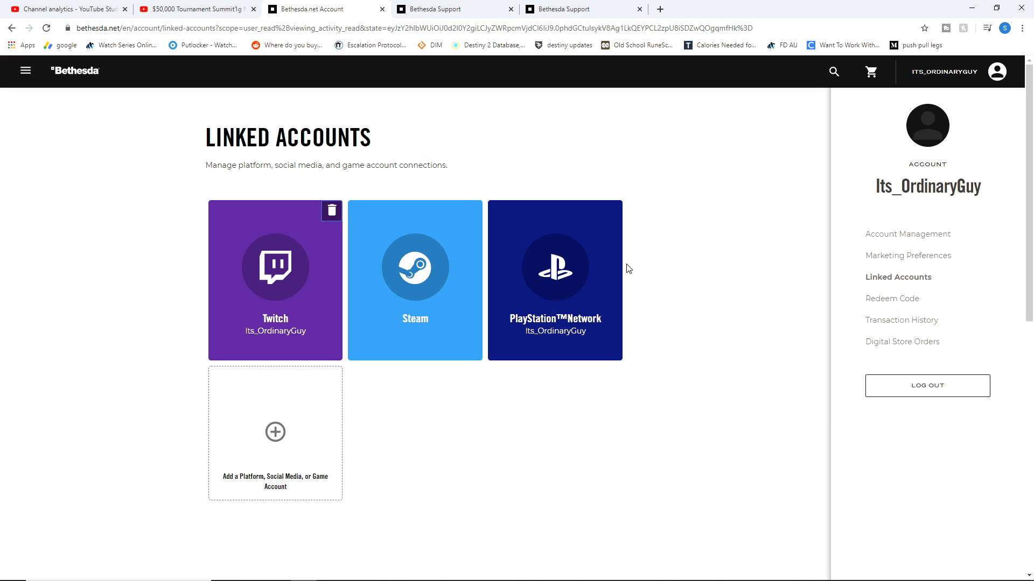
pyautogui.moveTo(571, 267)
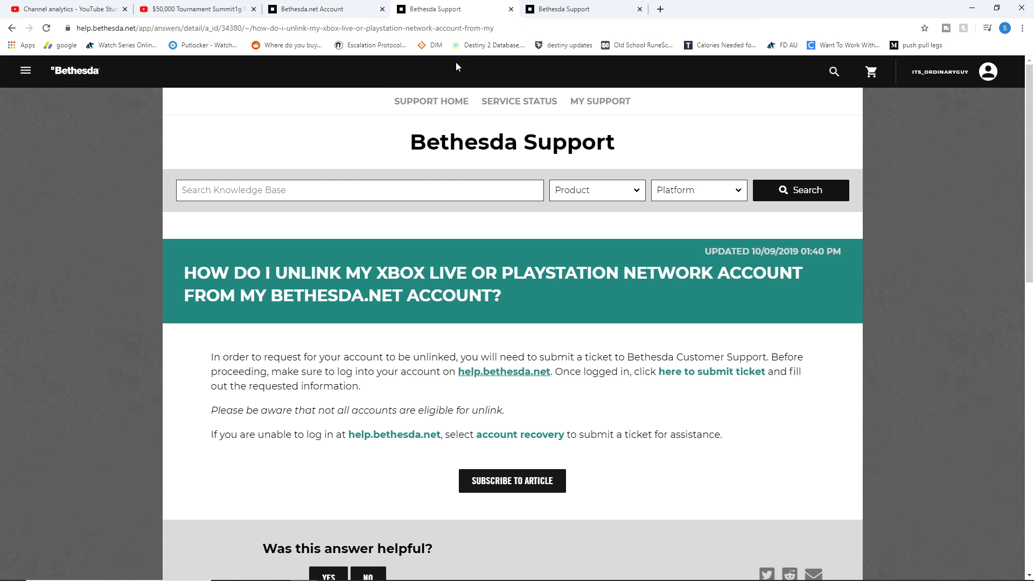
pyautogui.moveTo(447, 395)
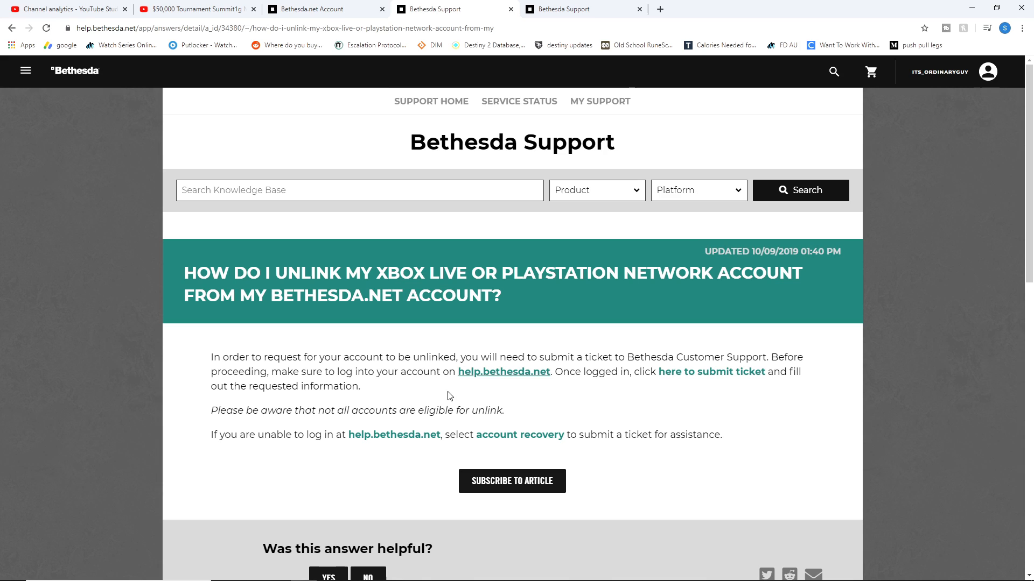
pyautogui.moveTo(458, 301)
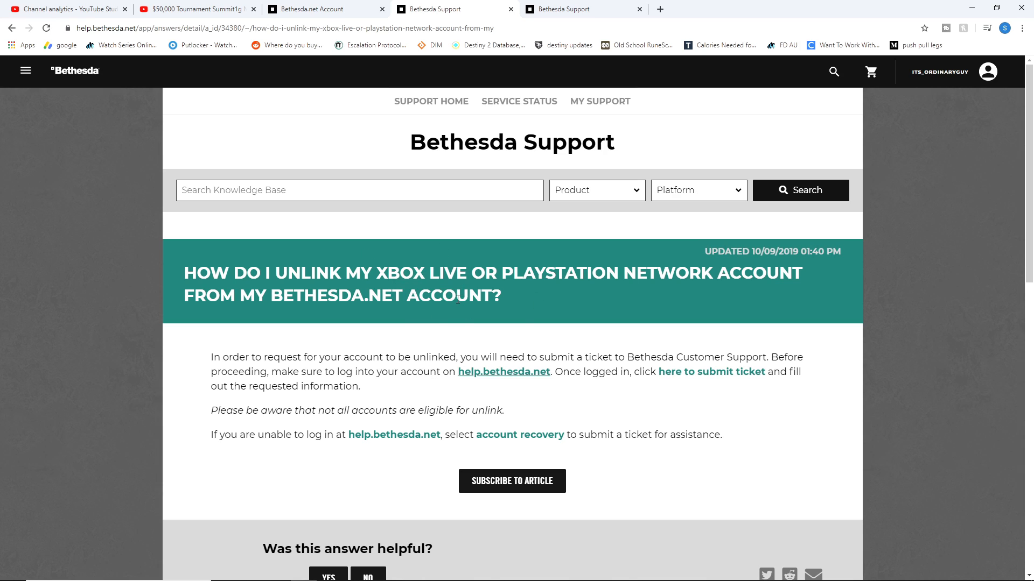
pyautogui.moveTo(471, 347)
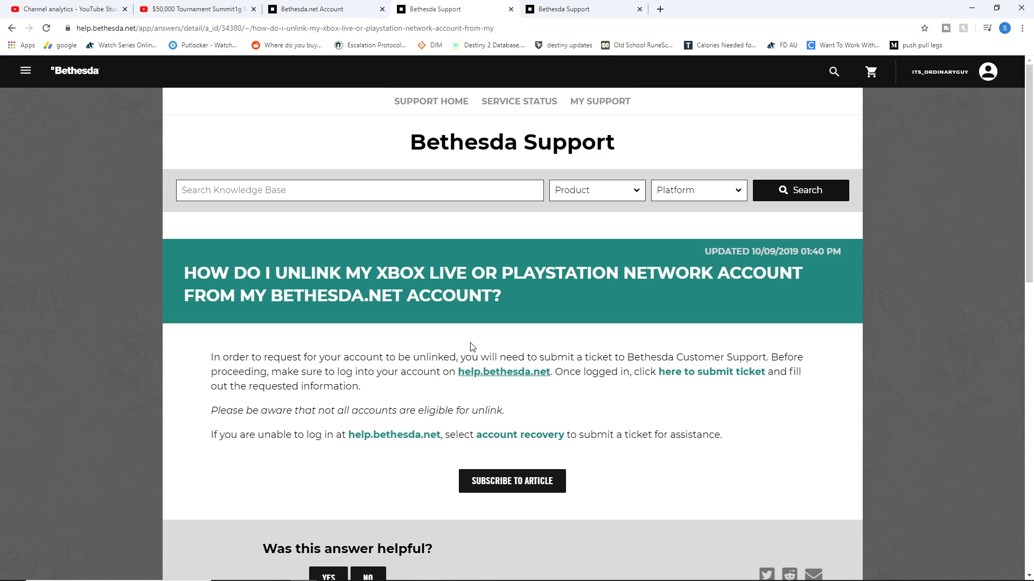
pyautogui.moveTo(482, 350)
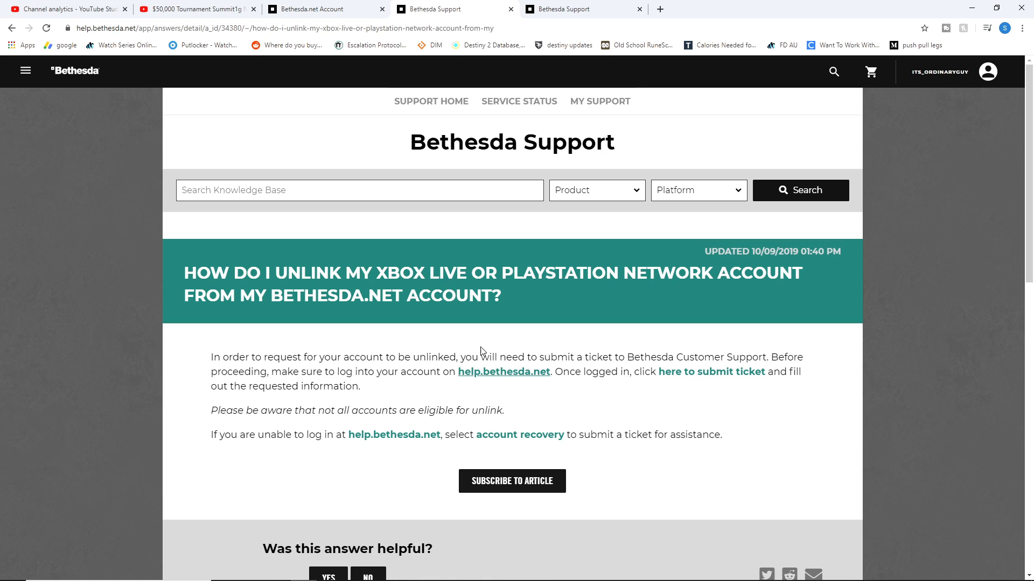
pyautogui.moveTo(270, 334)
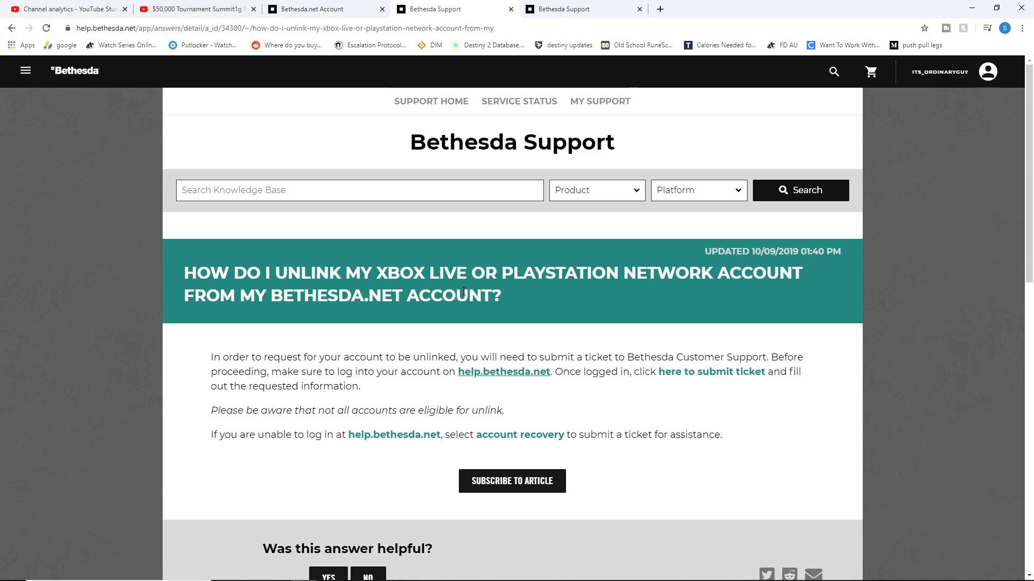
pyautogui.moveTo(329, 316)
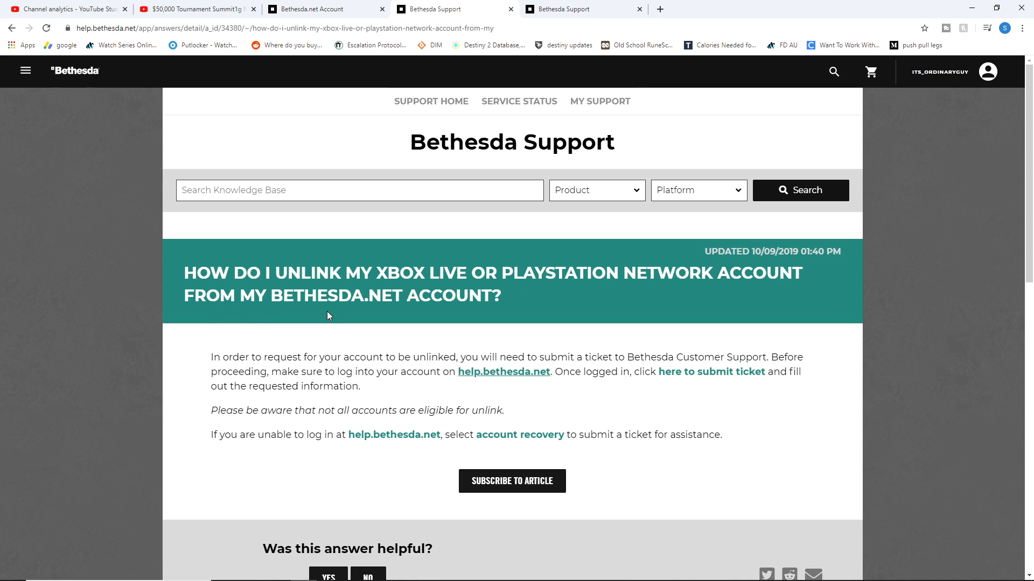
pyautogui.moveTo(266, 358)
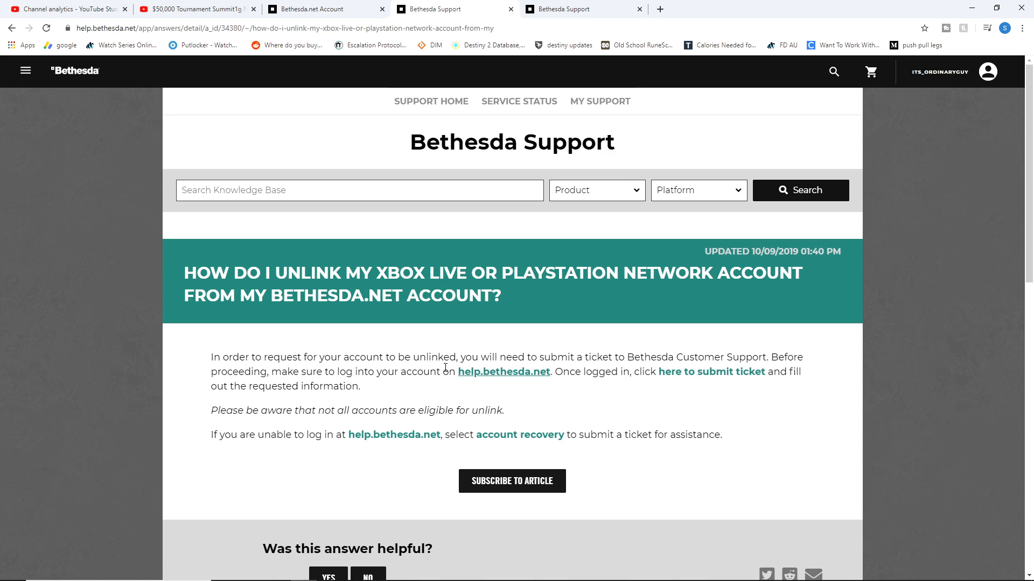
pyautogui.moveTo(607, 369)
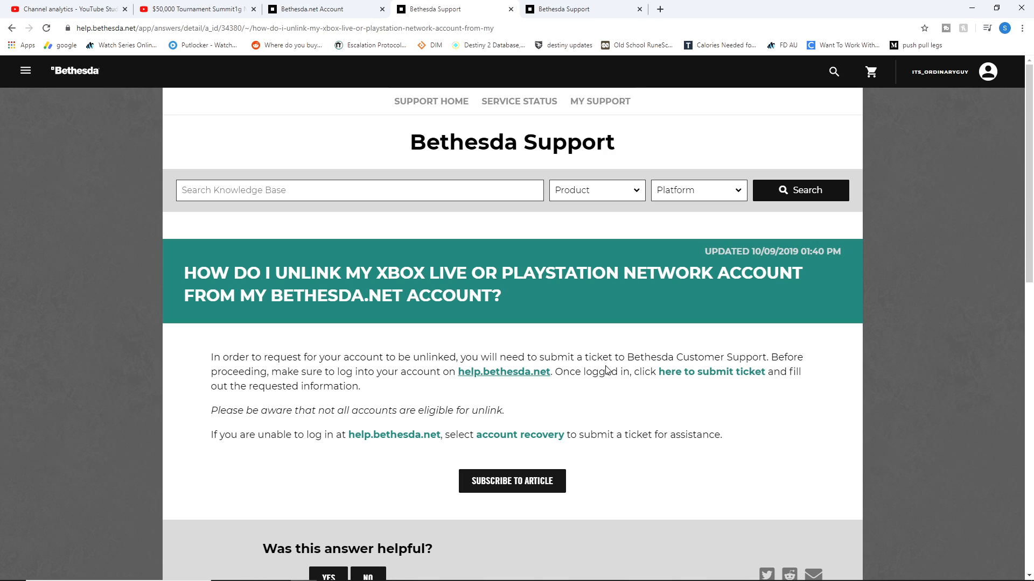
pyautogui.moveTo(711, 372)
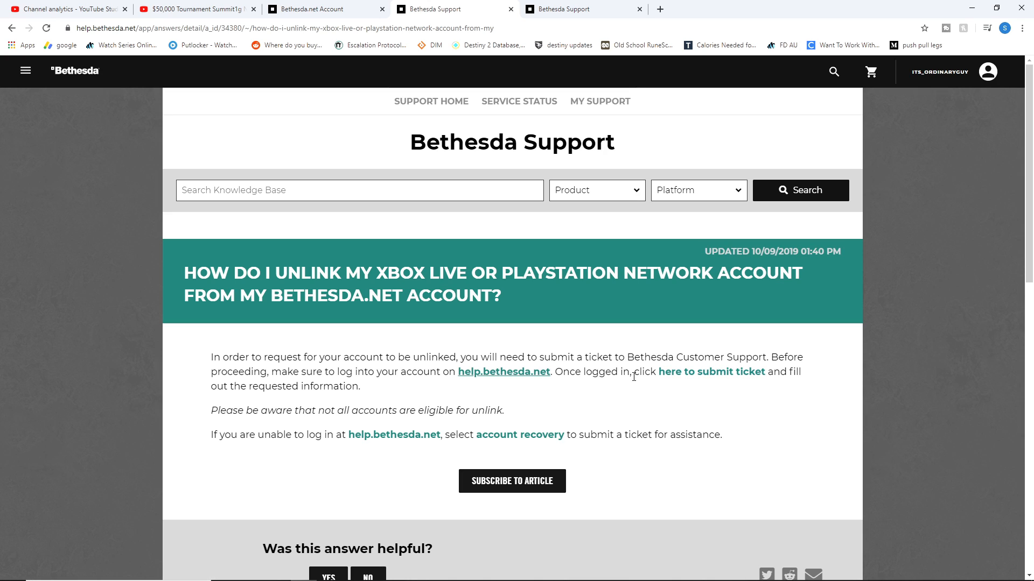
pyautogui.moveTo(711, 372)
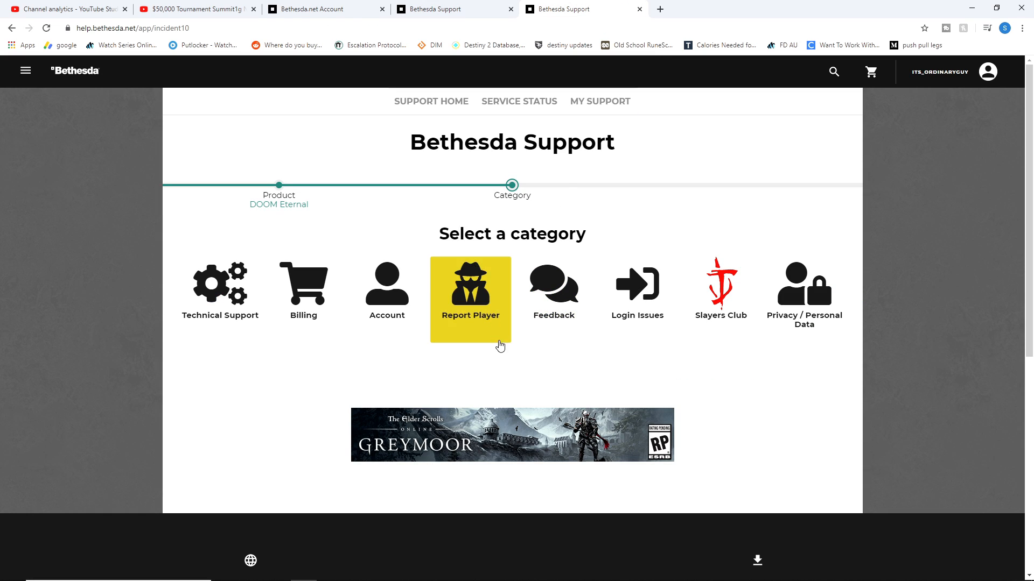
pyautogui.moveTo(386, 300)
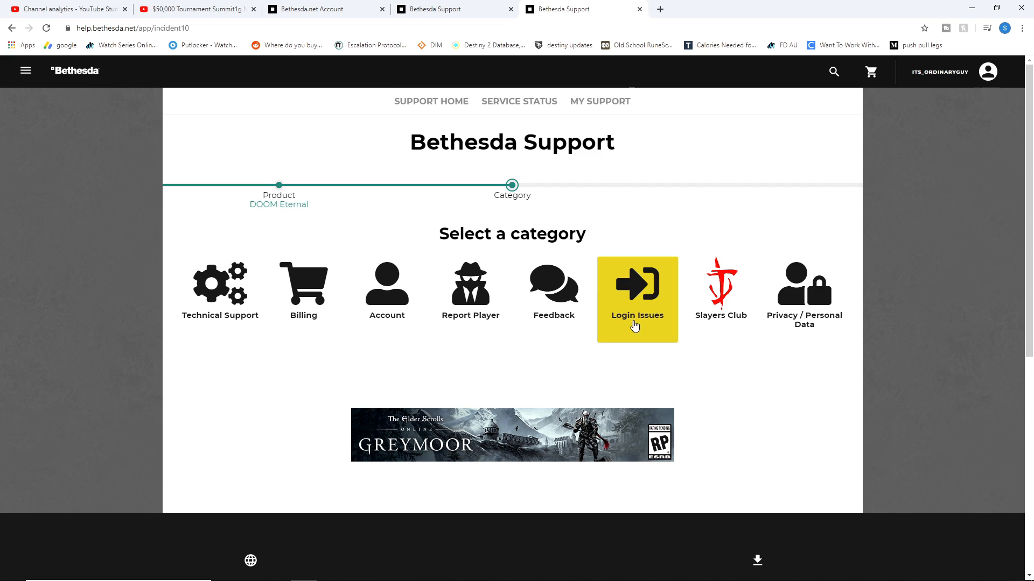
pyautogui.moveTo(525, 380)
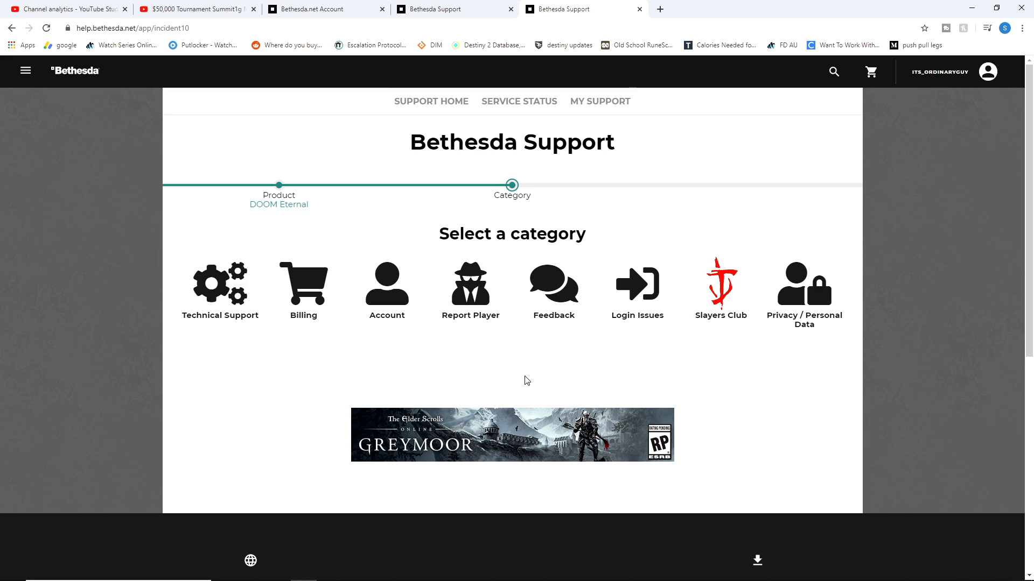
pyautogui.moveTo(550, 377)
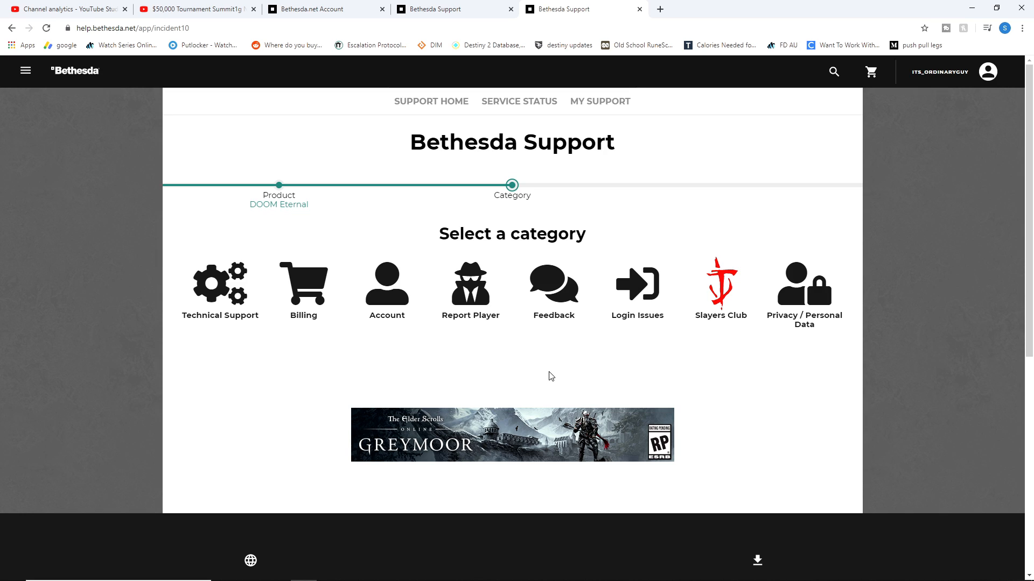
pyautogui.moveTo(559, 383)
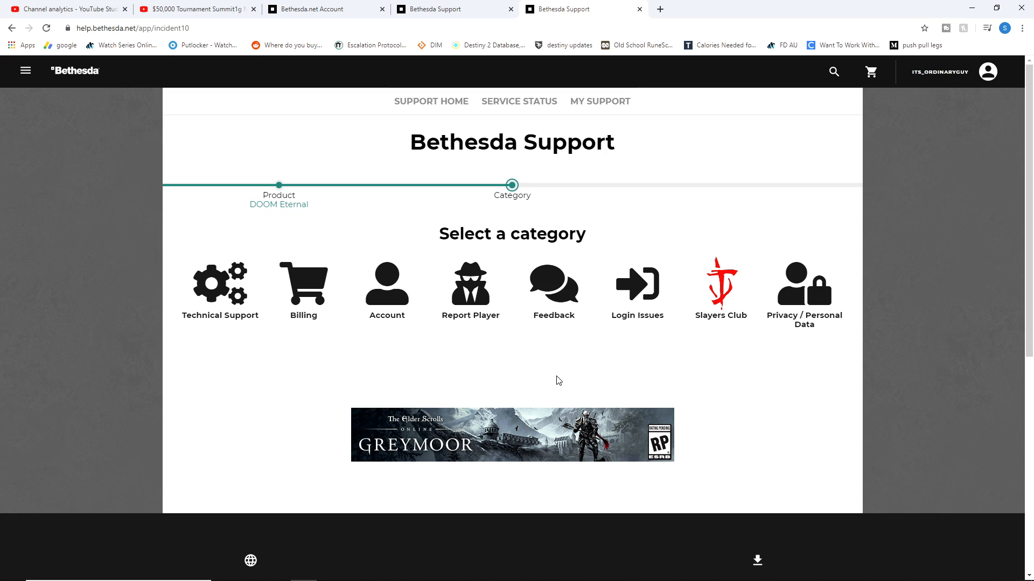
pyautogui.moveTo(553, 380)
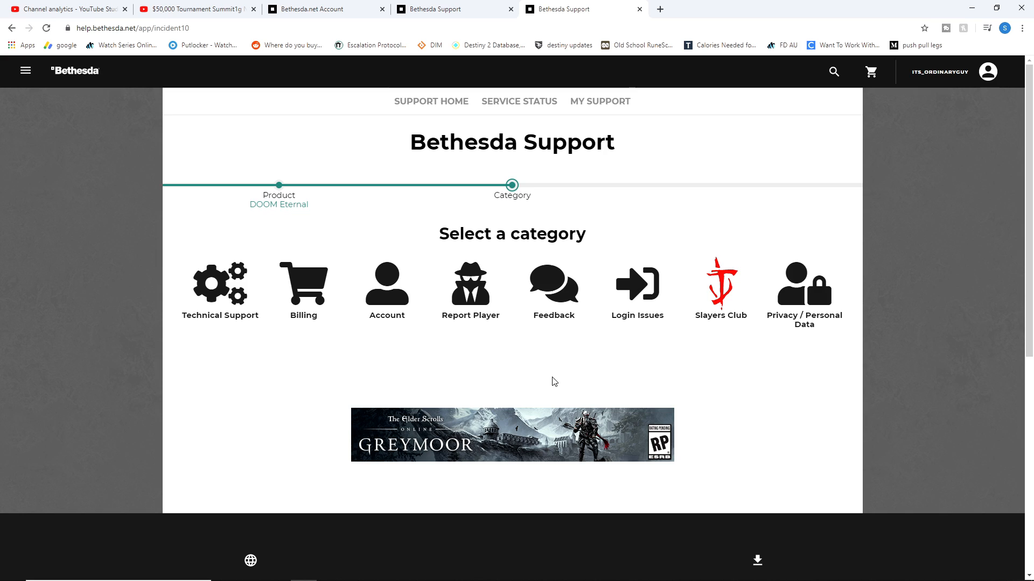